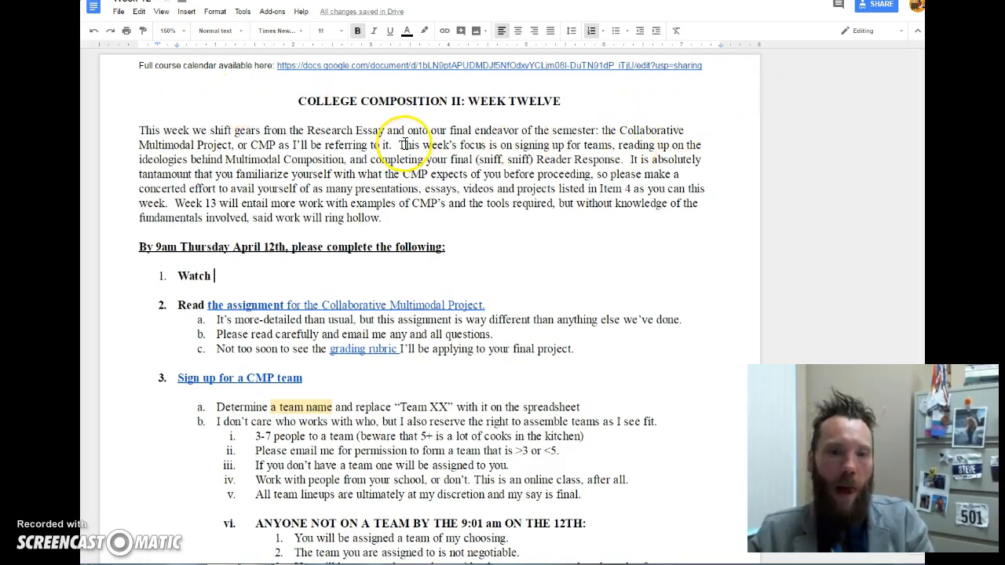
- Scroll the Week Twelve doc, check the rubric link, and open the CMP team signup sheet
drag(431, 131, 571, 130)
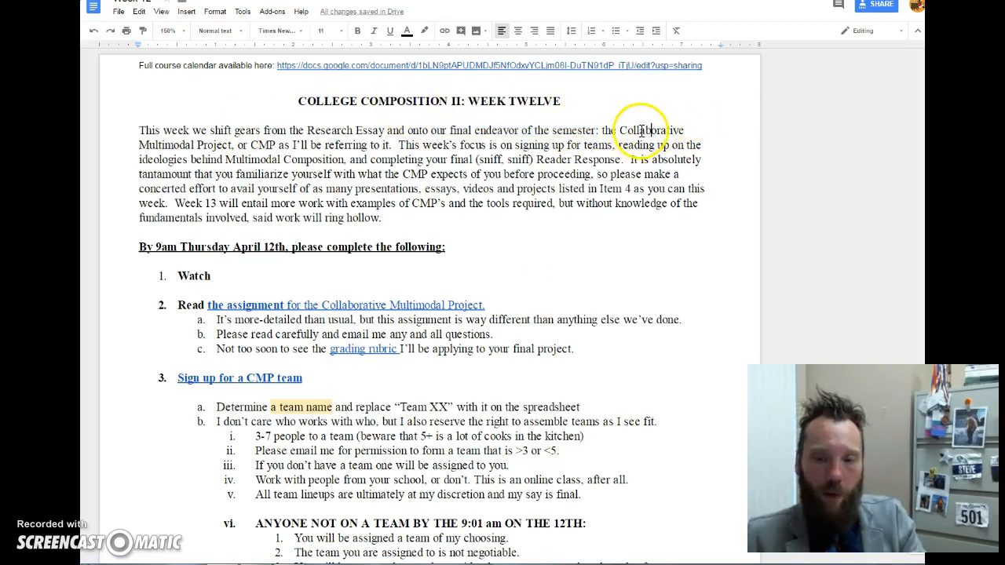
double_click(168, 144)
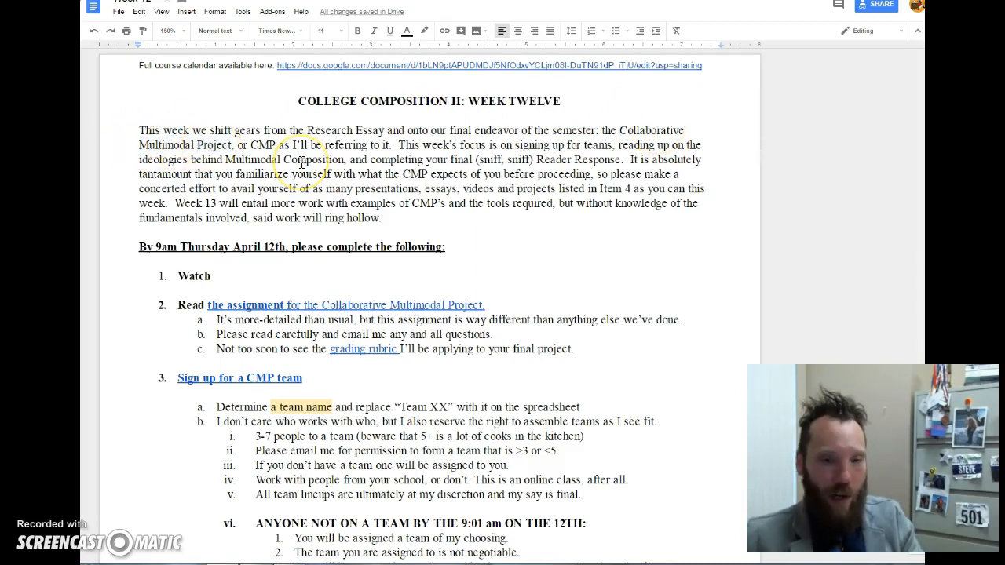
scroll(down, 3)
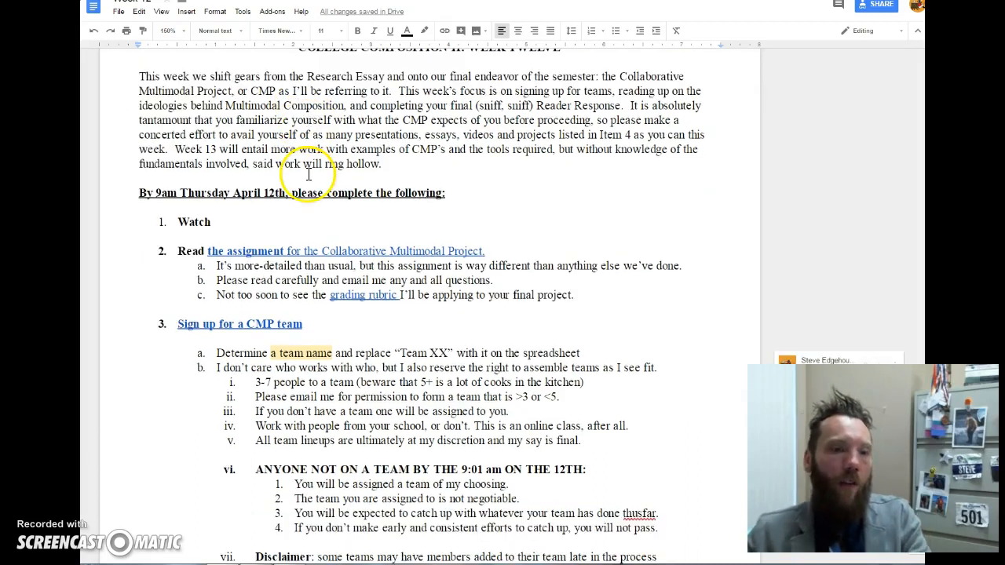
scroll(down, 3)
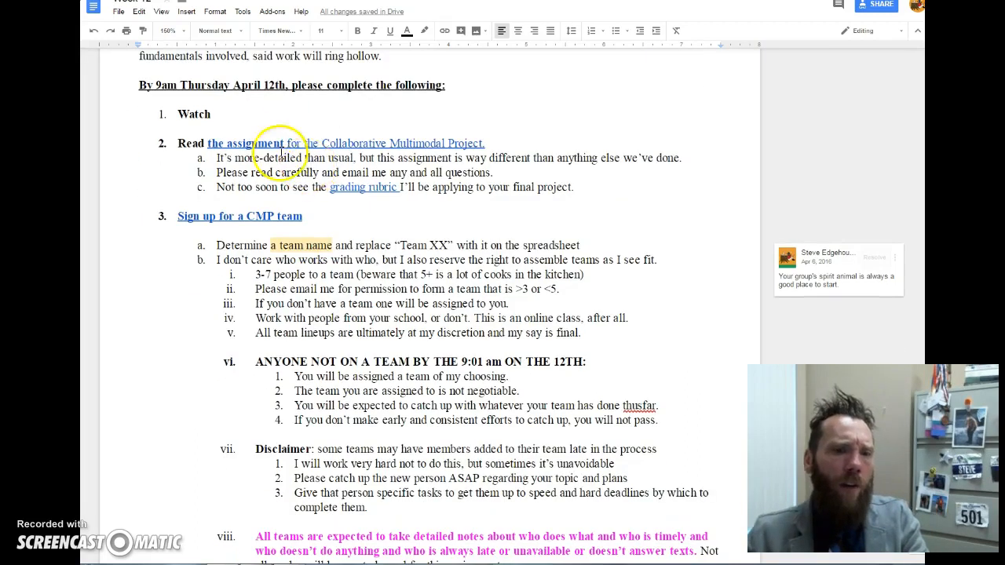
mouse_move(242, 144)
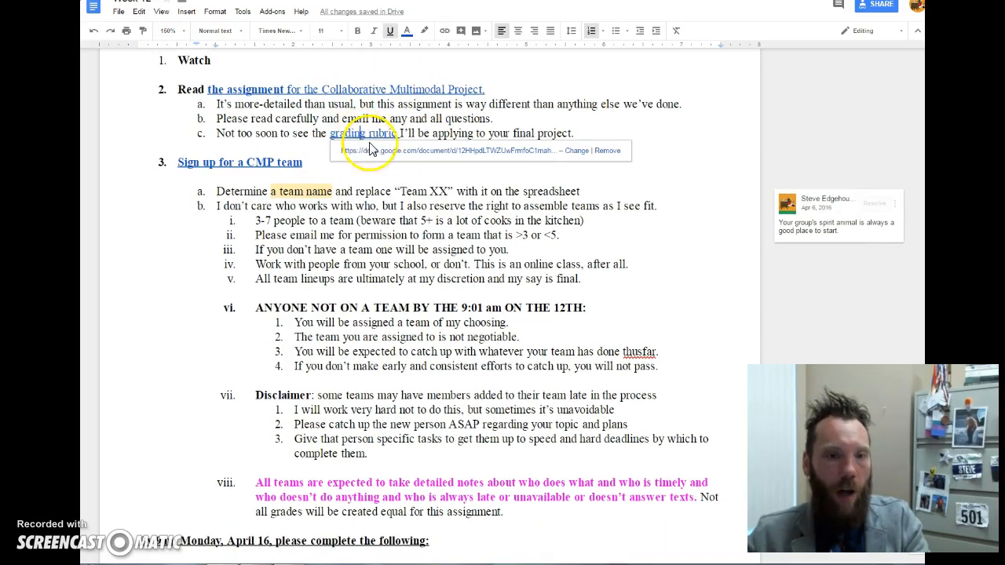
click(271, 119)
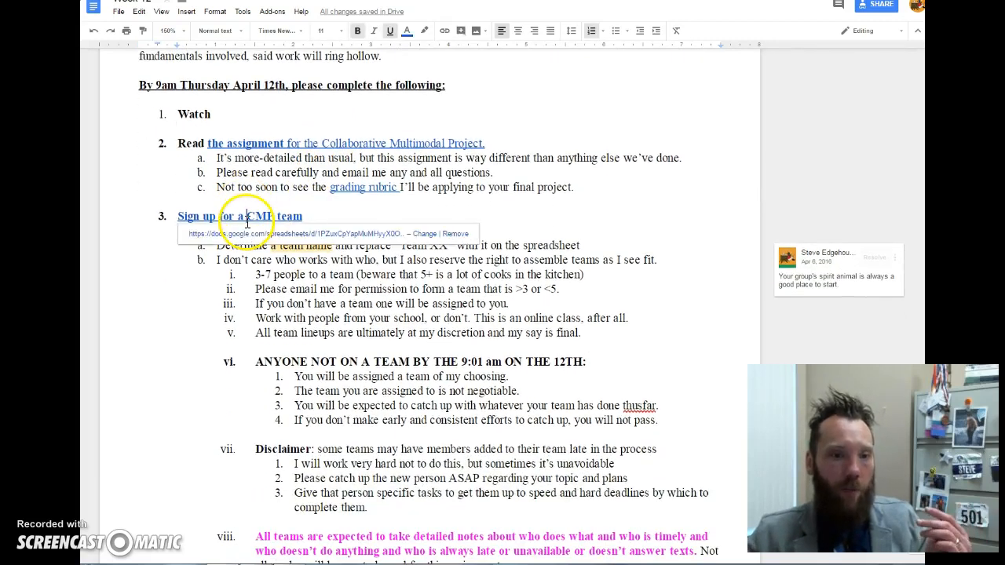
click(239, 216)
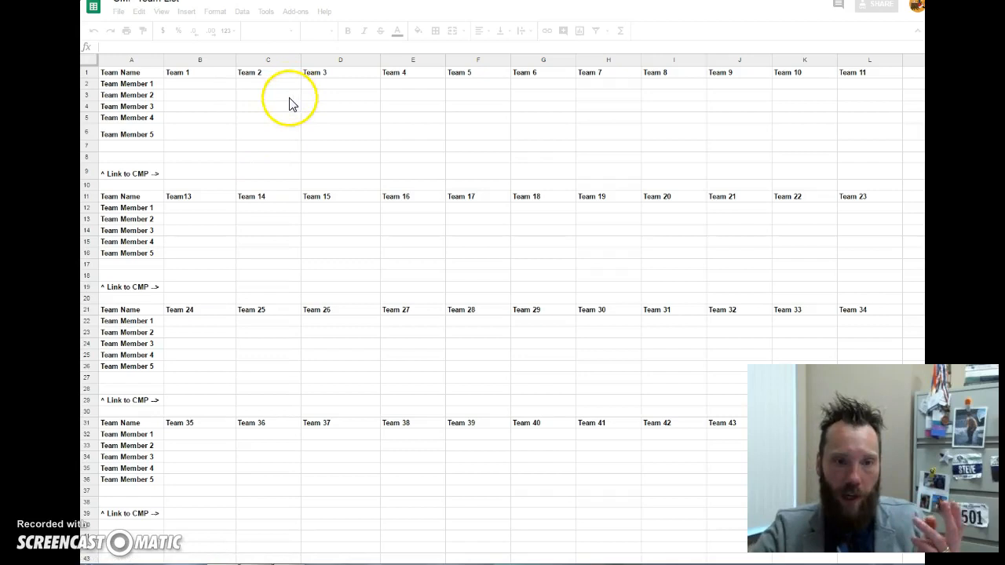
mouse_move(278, 115)
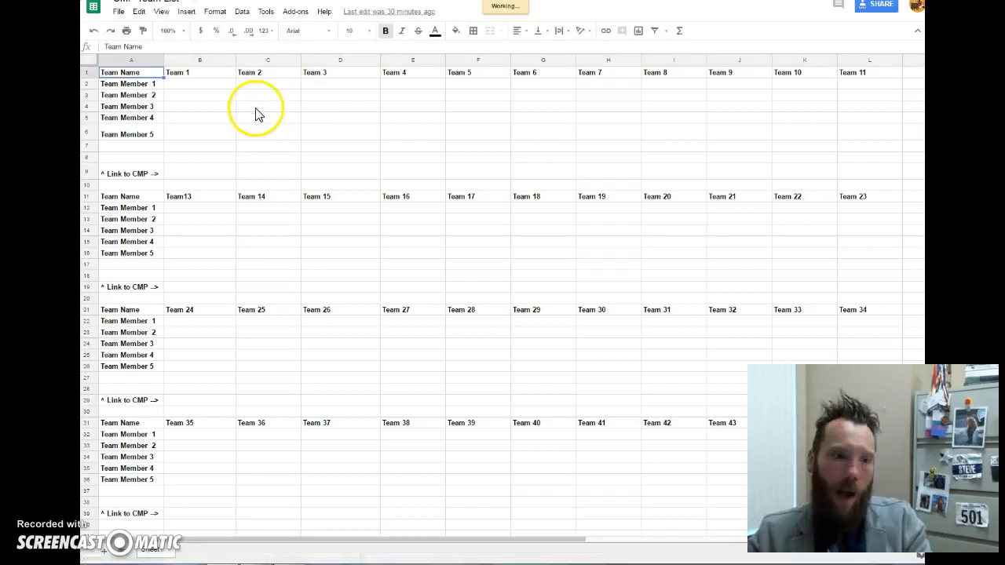
mouse_move(137, 106)
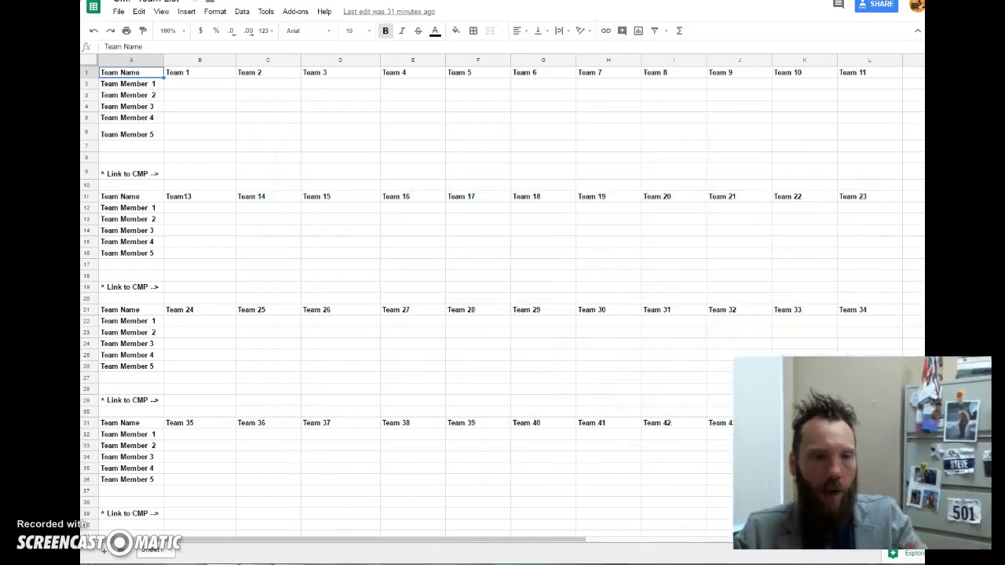
- Fill Team 1's member cells with Steve, Estelle, and three XXX placeholders
click(131, 83)
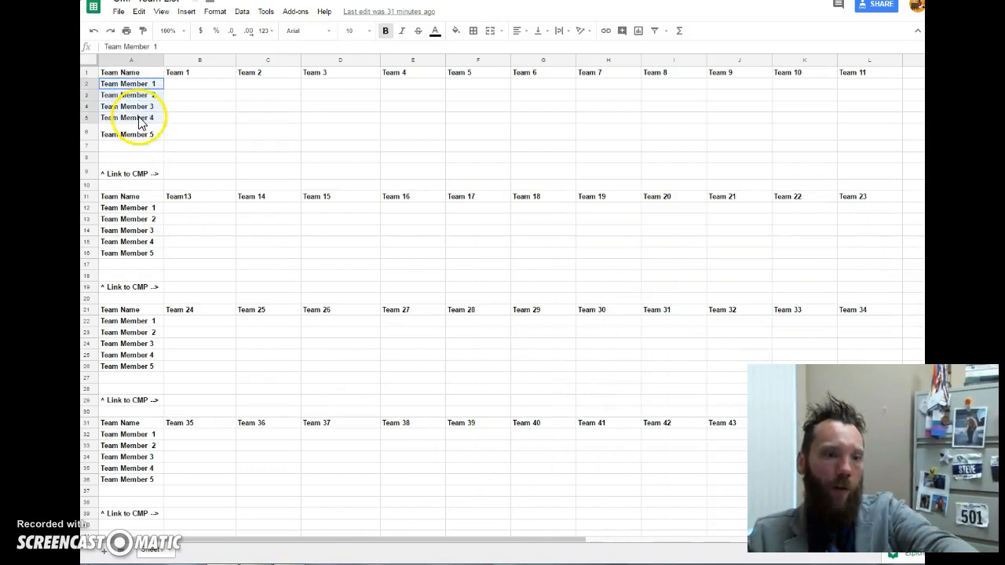
click(200, 95)
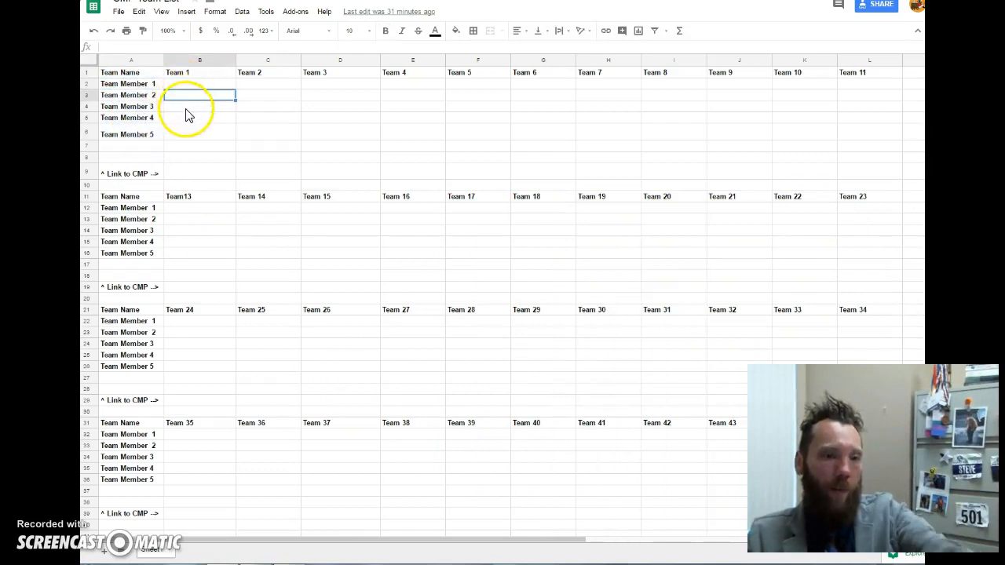
click(199, 133)
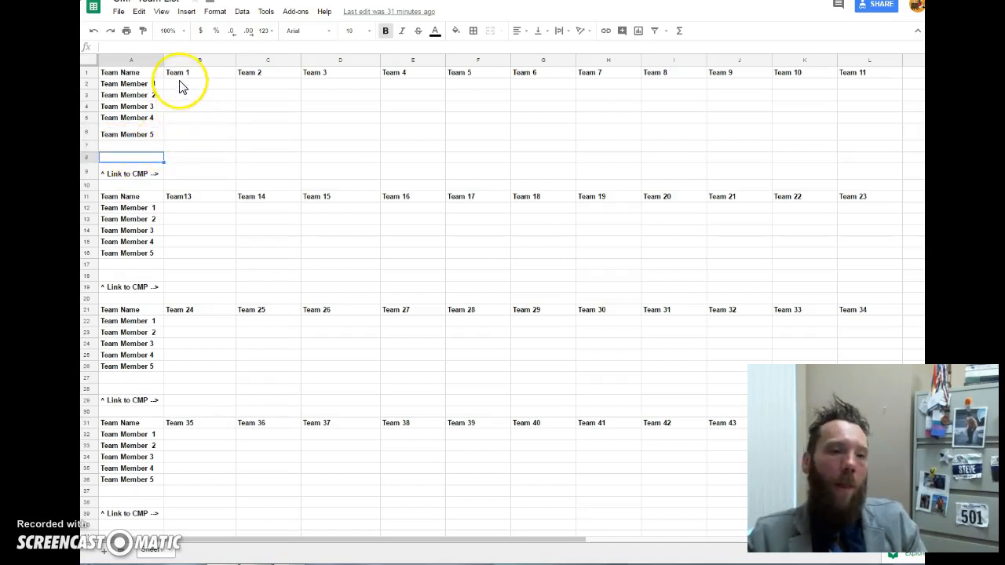
click(196, 84)
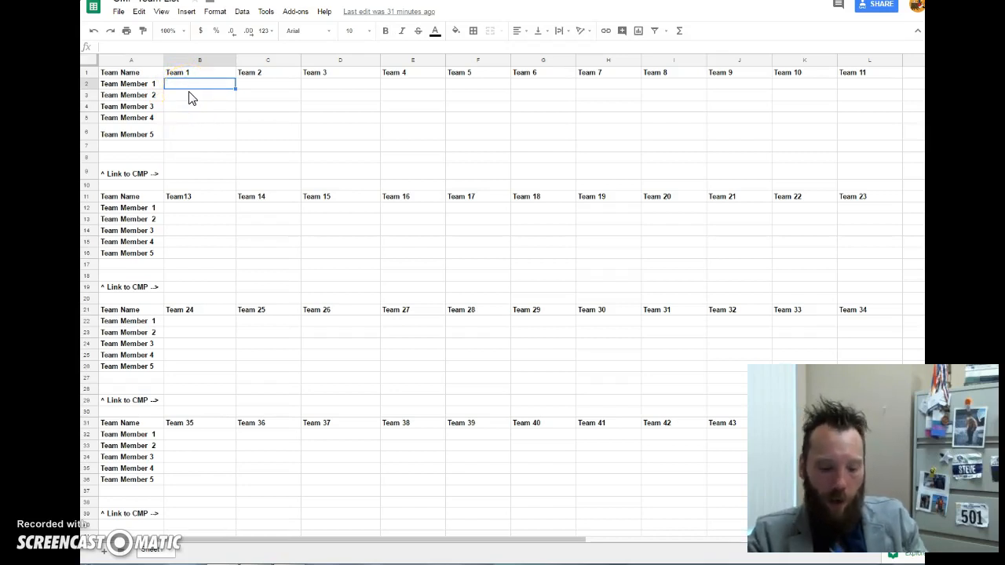
text(Steve)
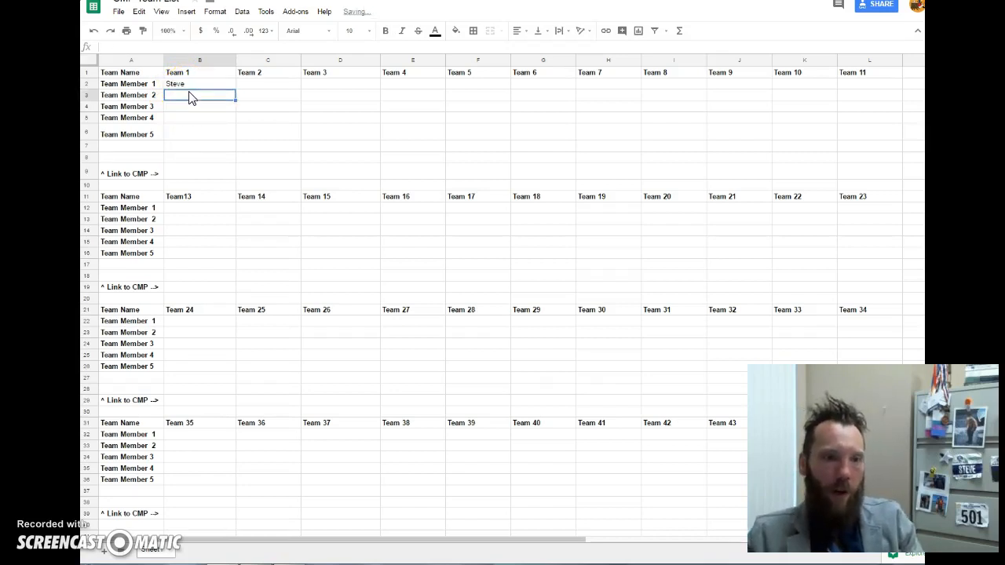
text(Estelle)
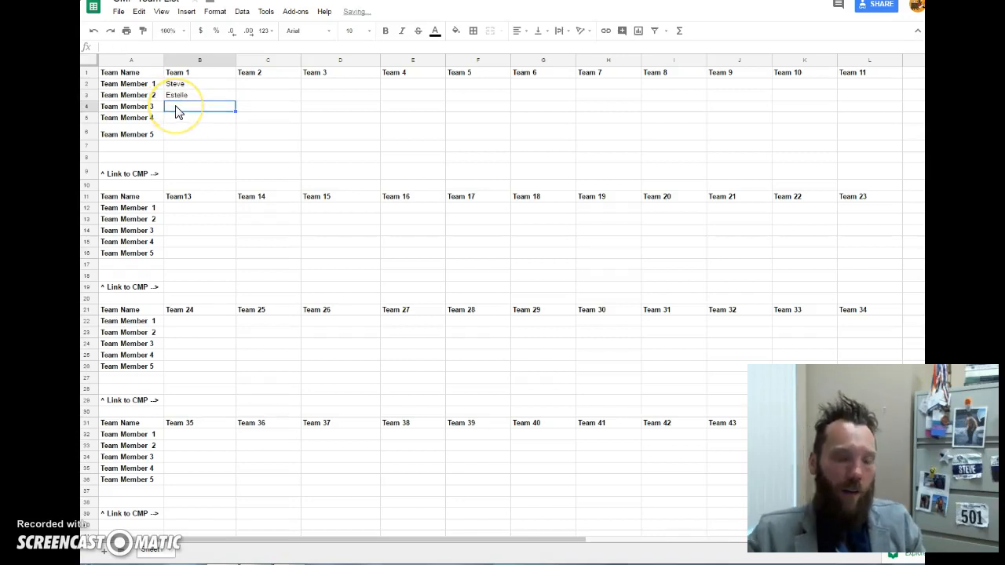
text(XXX)
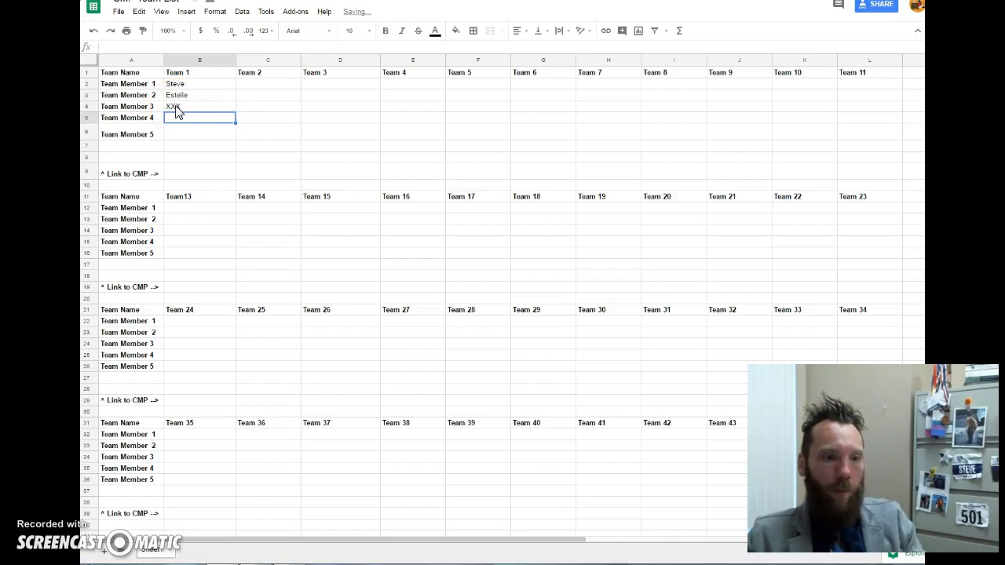
text(XXX)
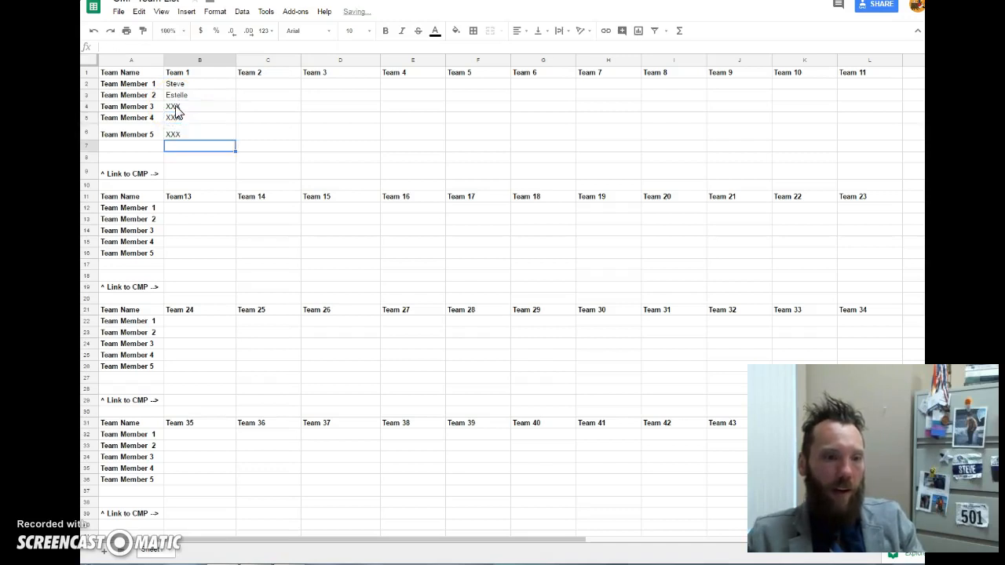
text(XXX)
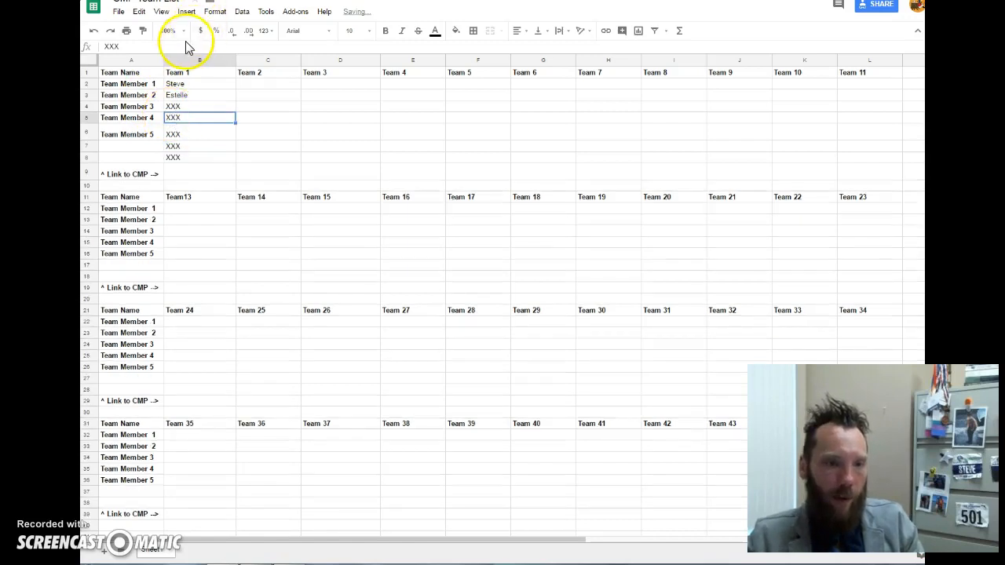
- Enter Steve, Es, Keller and Meliss, then add an XXX placeholder in the next cell
click(168, 30)
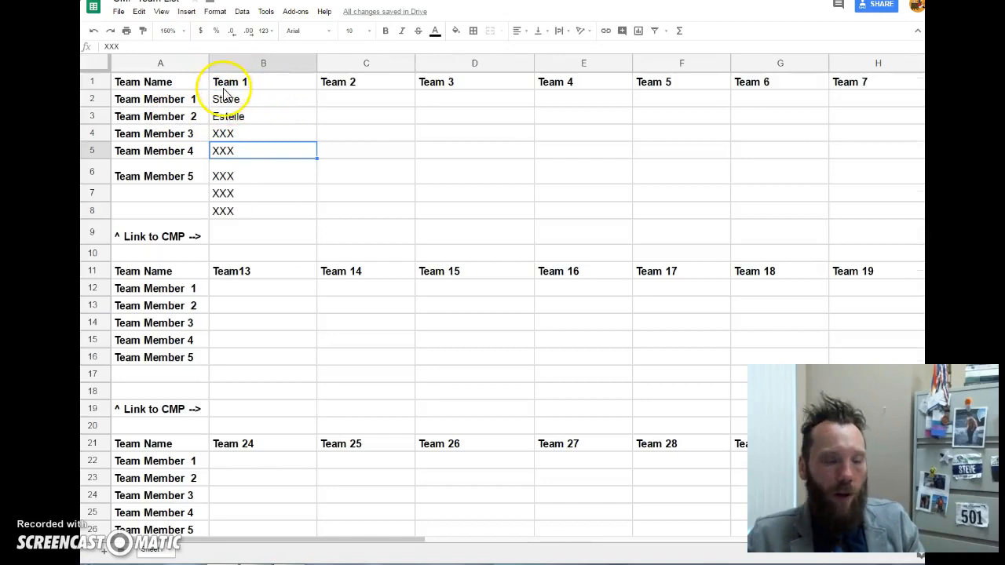
mouse_move(308, 104)
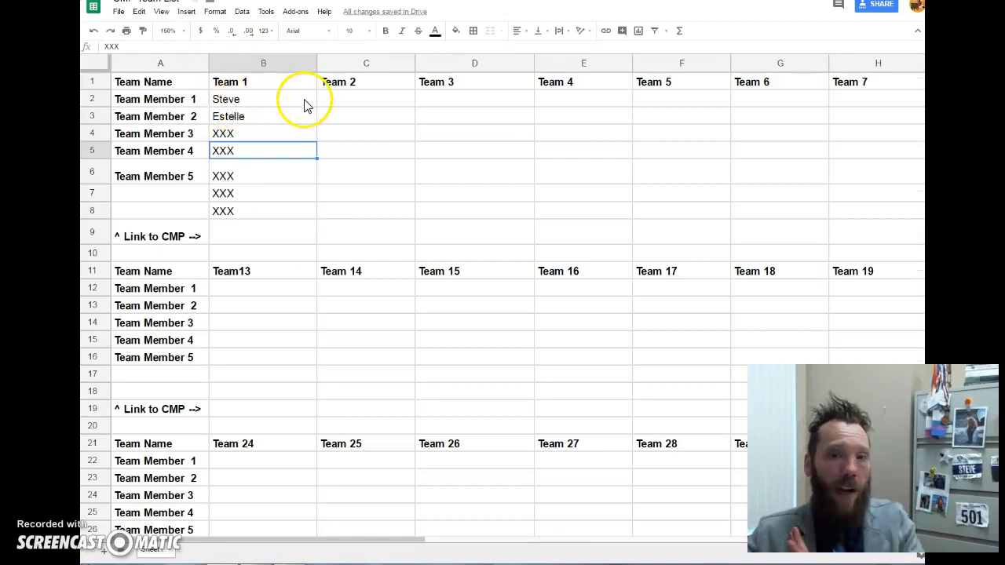
mouse_move(376, 115)
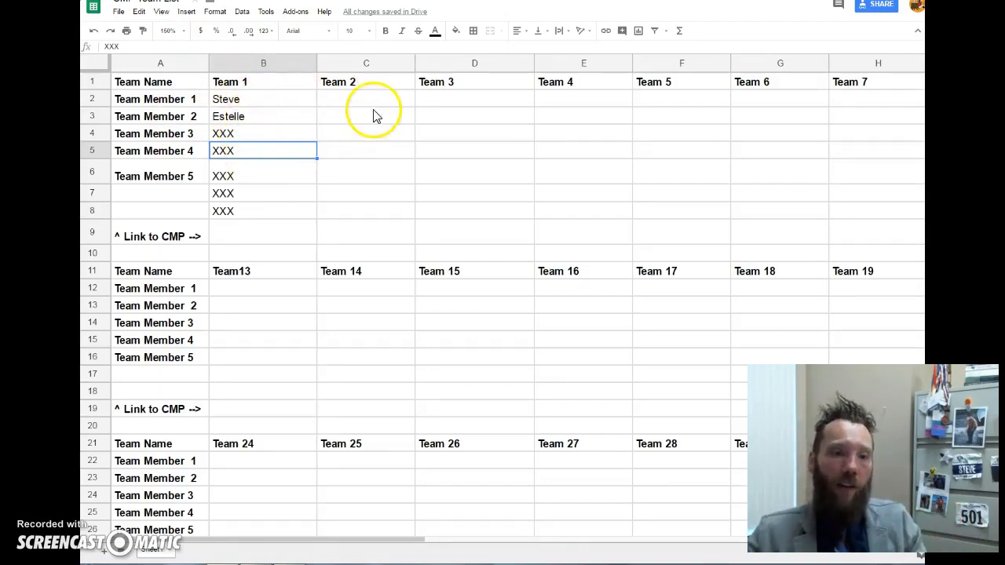
text(Steve)
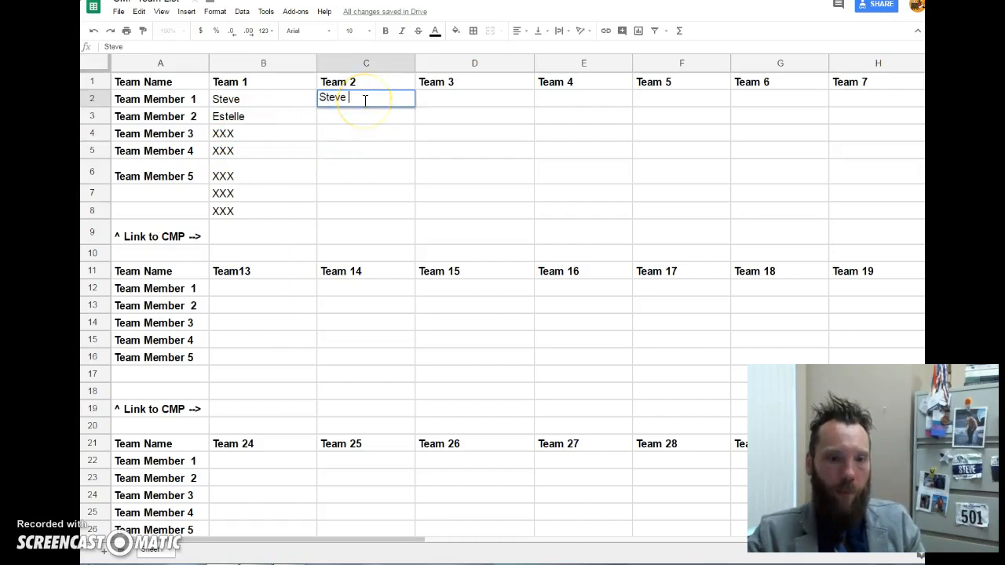
text(Estelle)
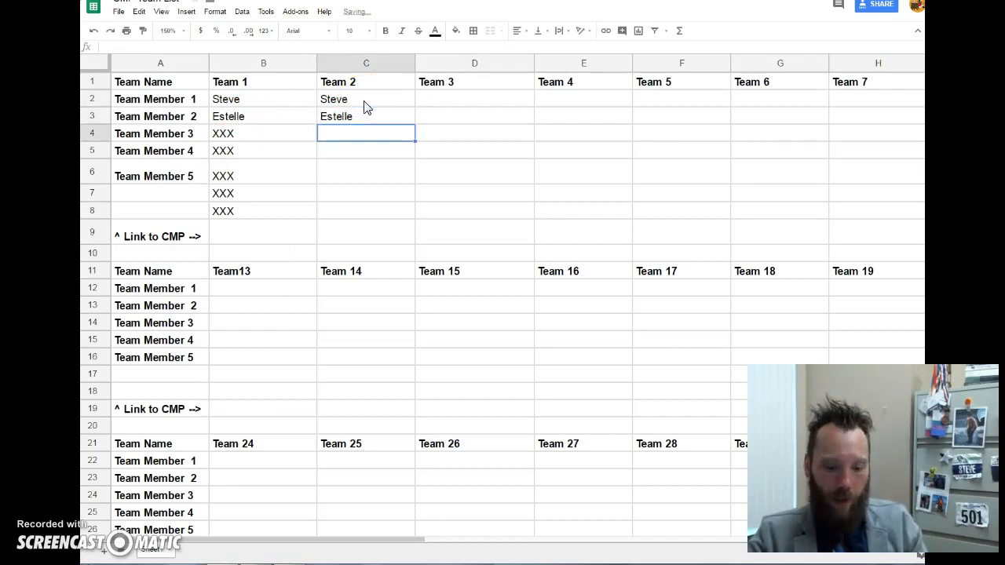
text(Keller)
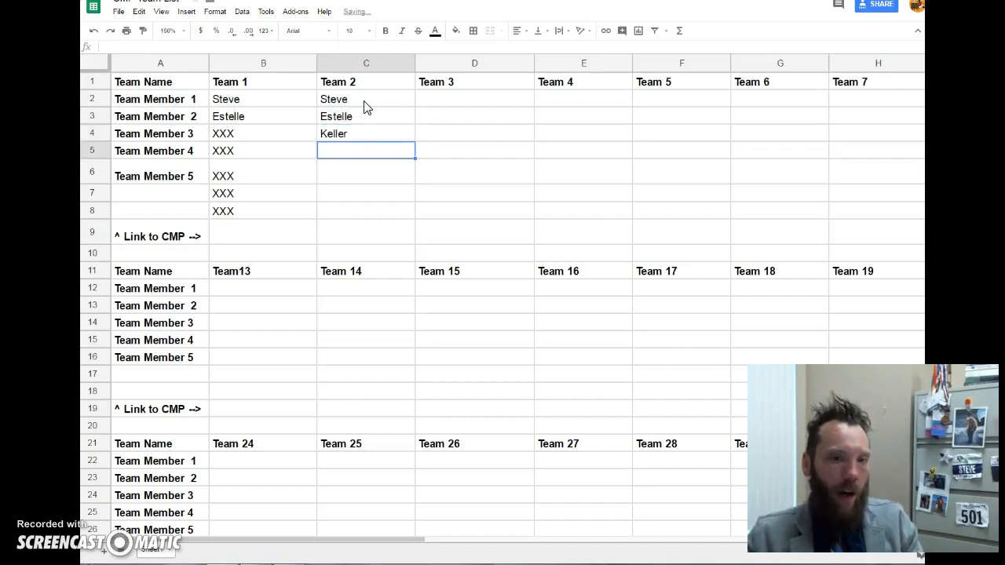
text(Meliss)
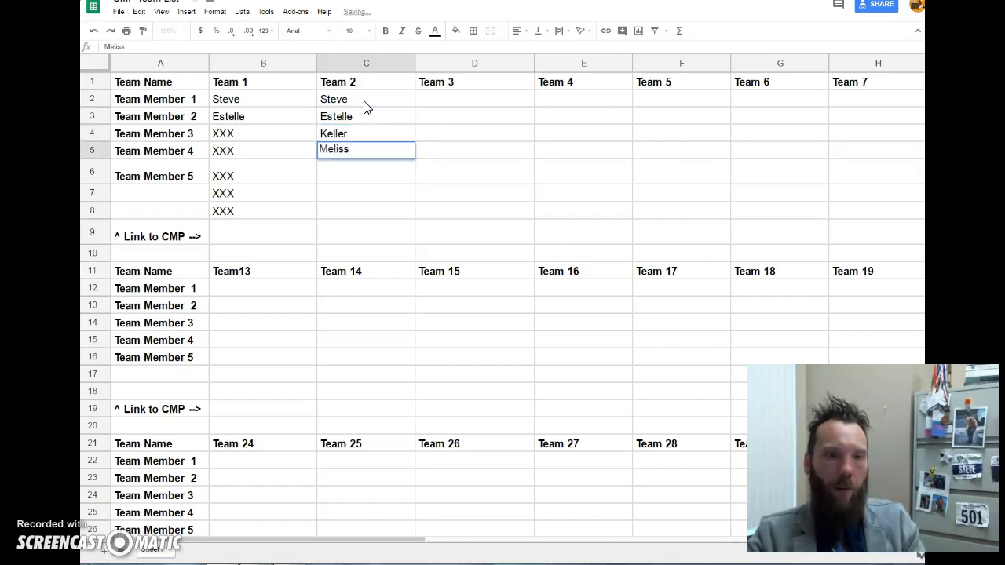
key(Enter)
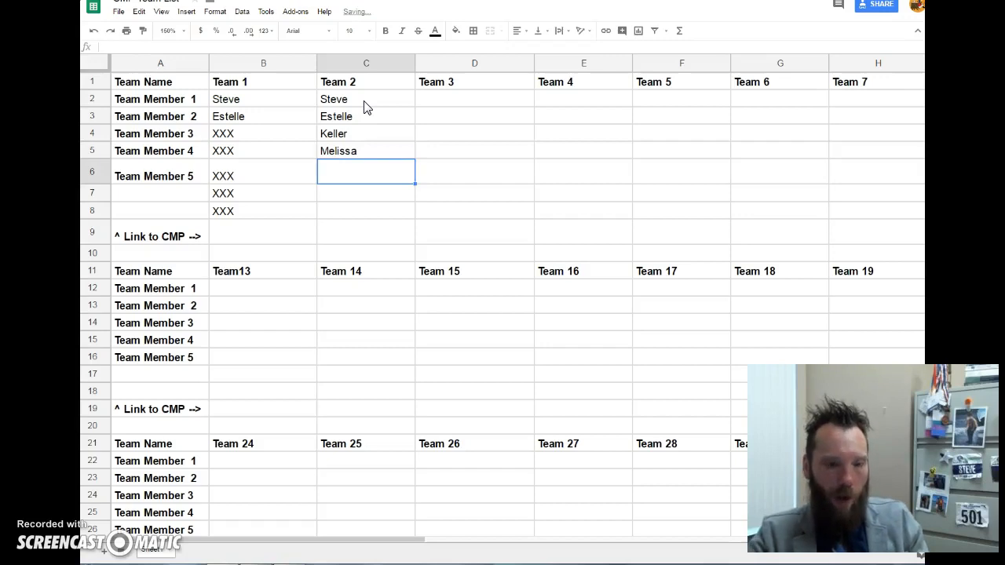
text(XXX)
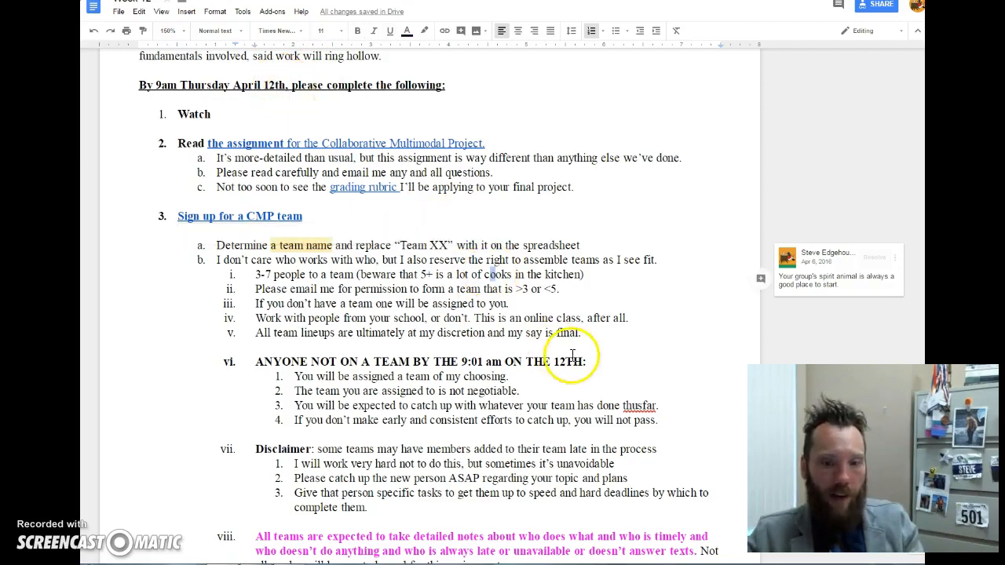
double_click(472, 361)
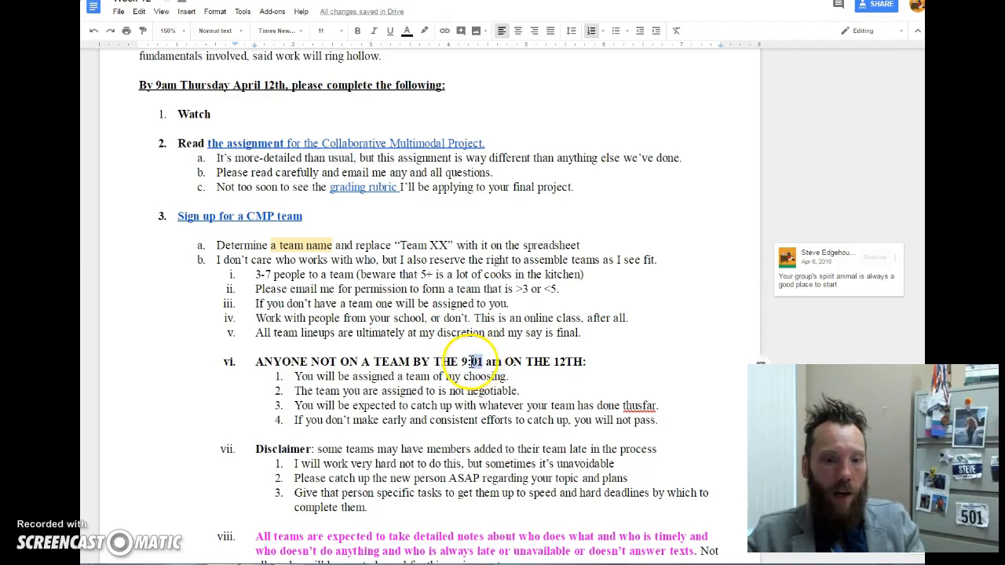
double_click(469, 362)
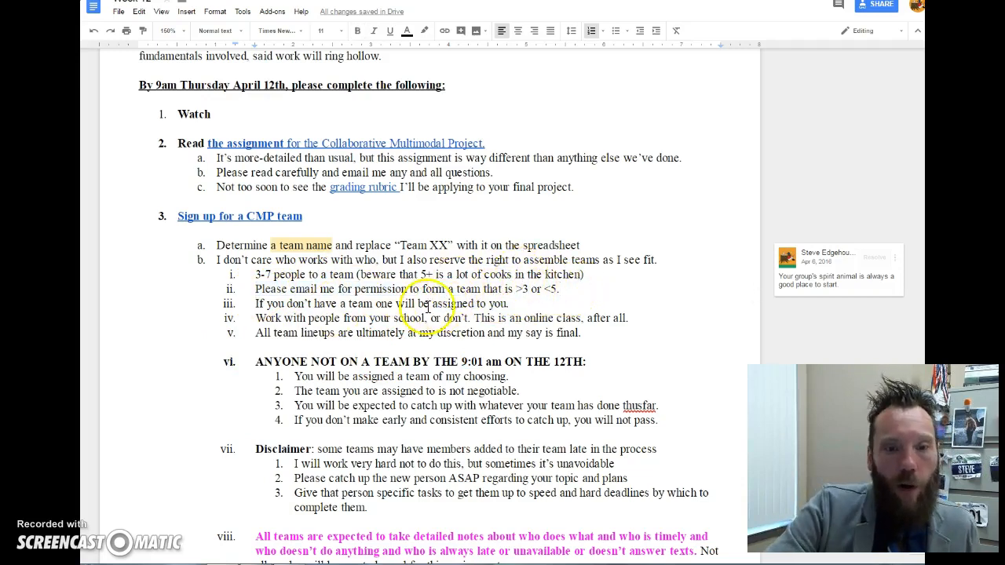
scroll(down, 3)
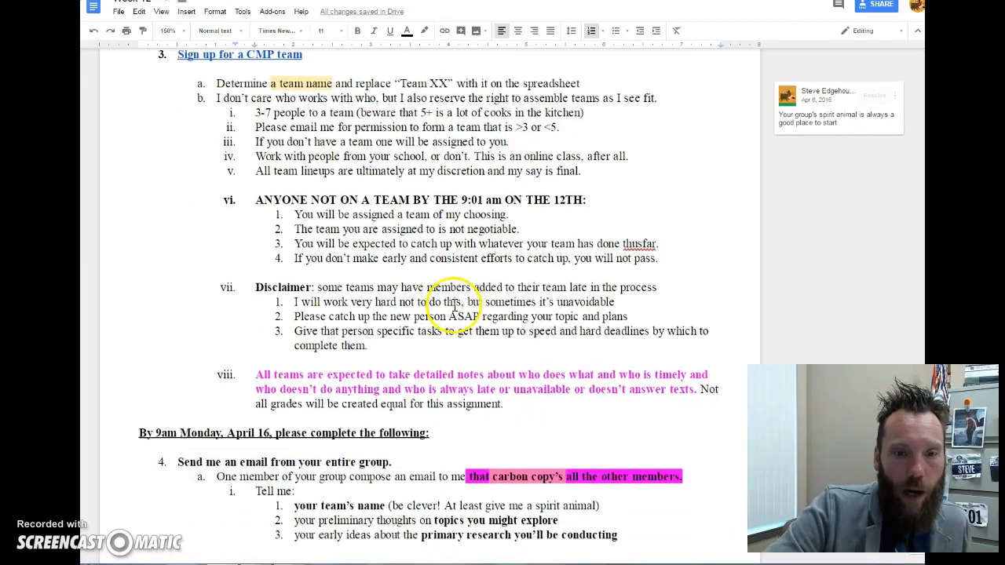
scroll(down, 3)
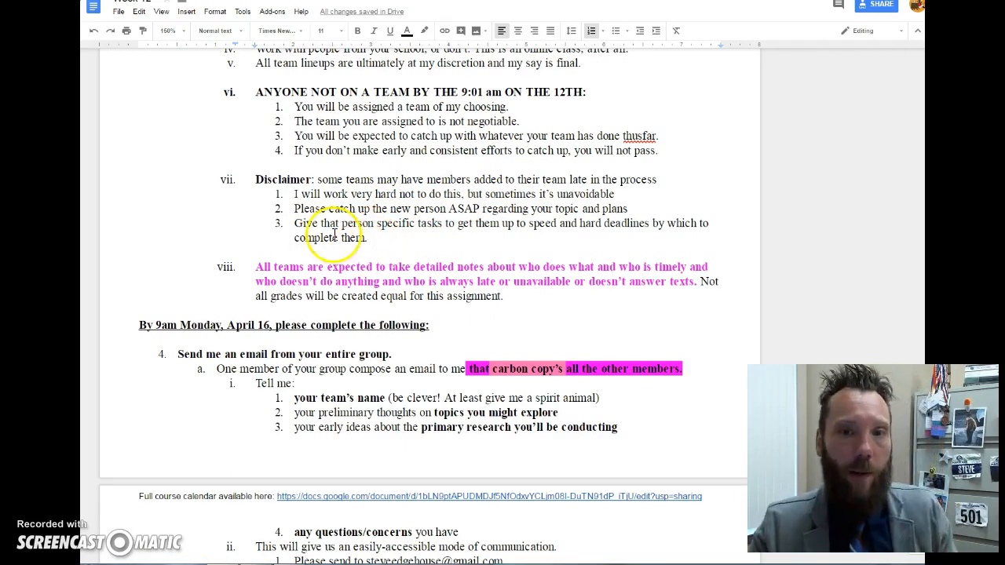
mouse_move(303, 75)
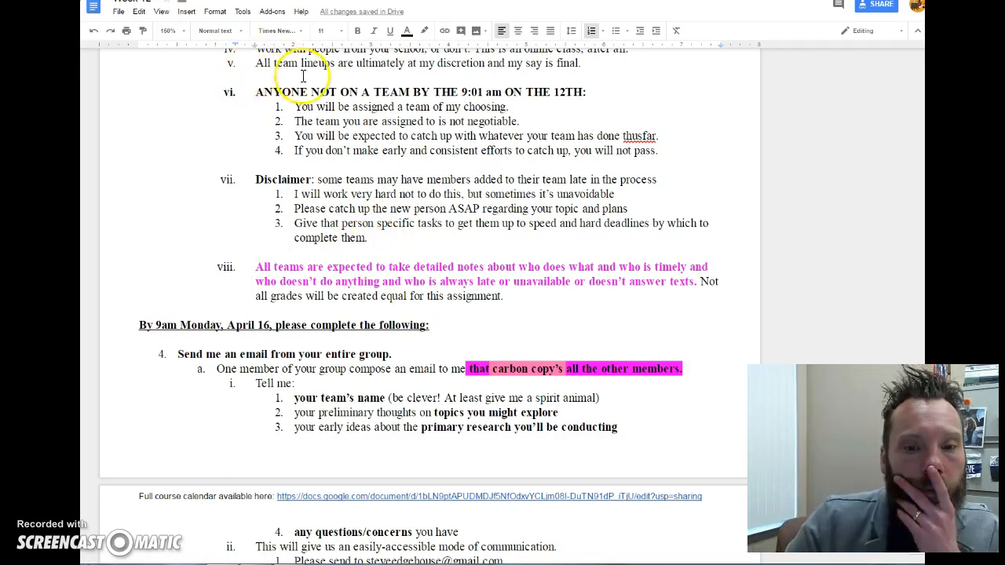
scroll(down, 3)
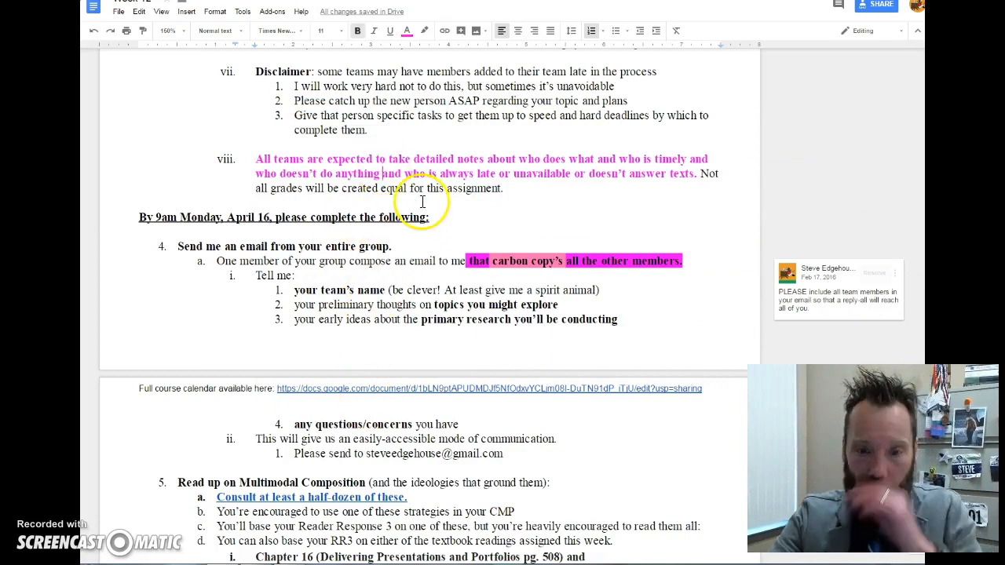
mouse_move(465, 220)
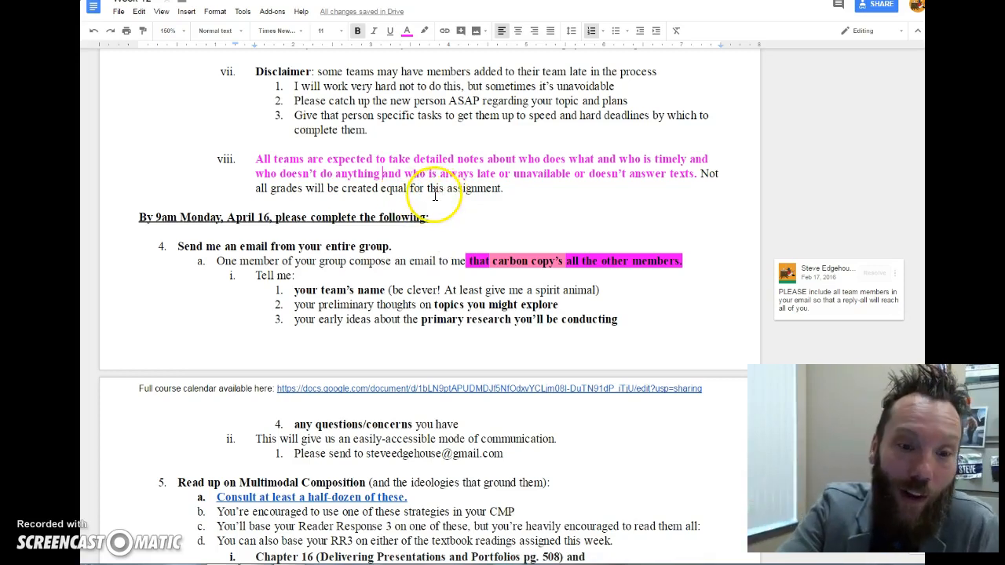
scroll(down, 3)
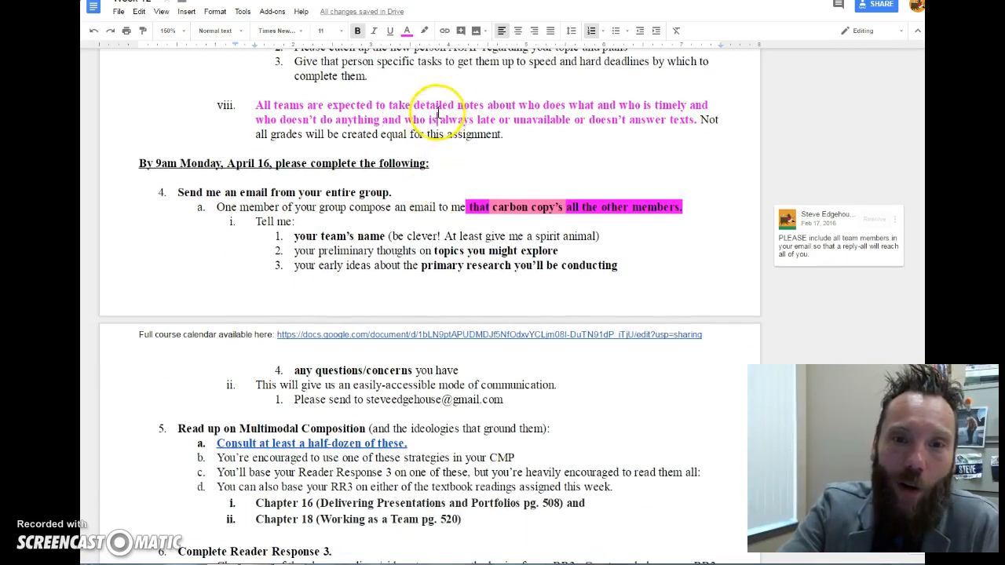
mouse_move(443, 122)
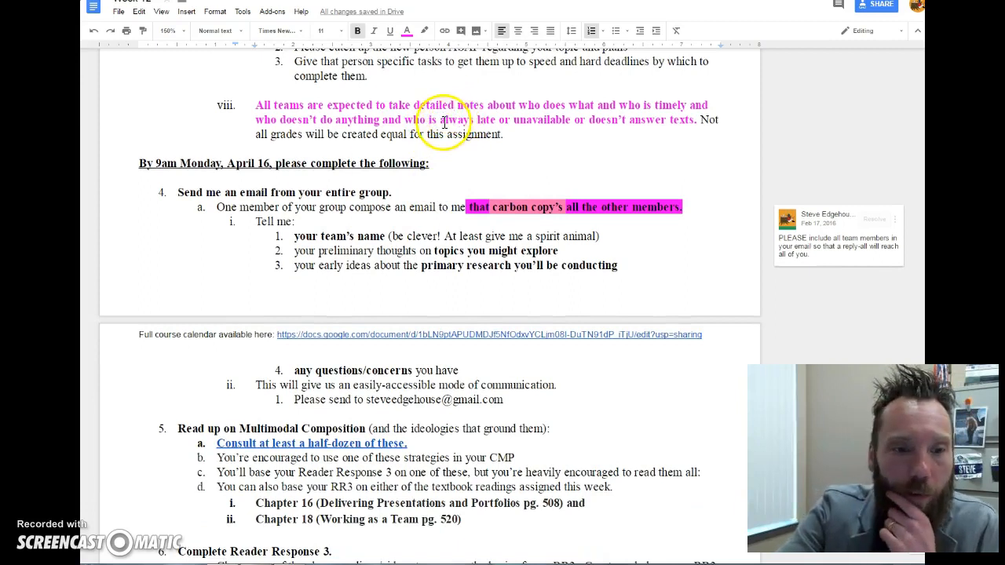
scroll(down, 3)
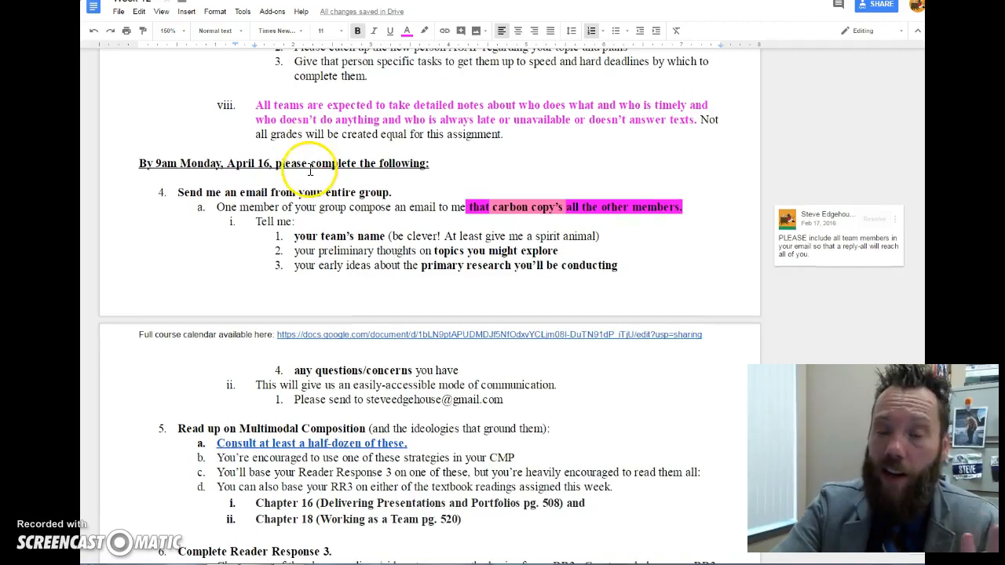
drag(139, 164, 430, 163)
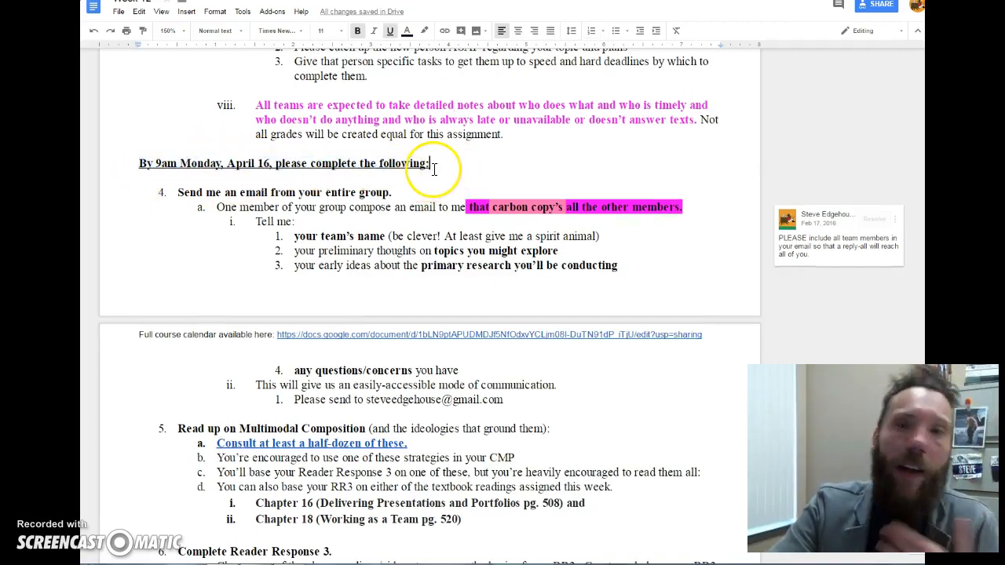
mouse_move(428, 167)
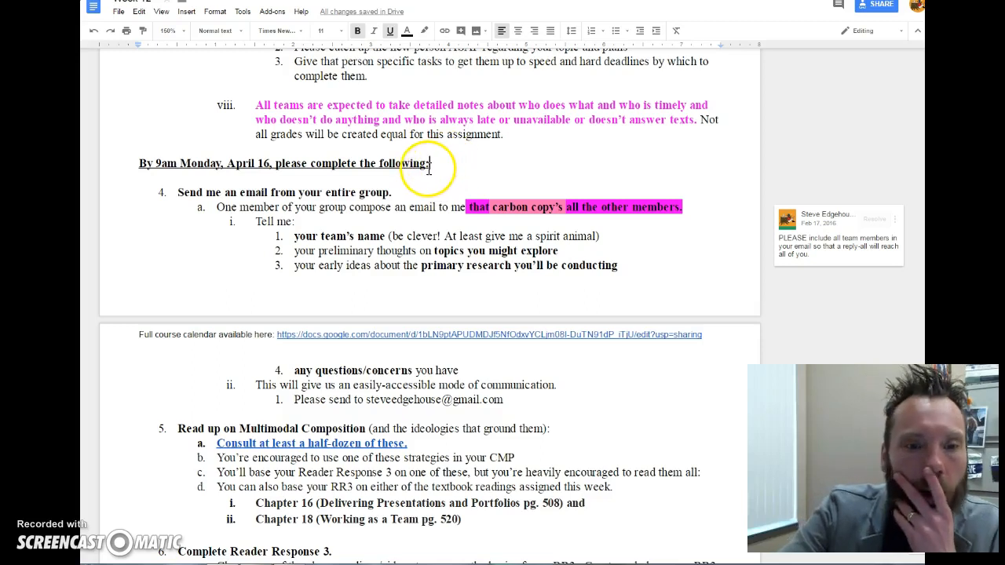
mouse_move(339, 207)
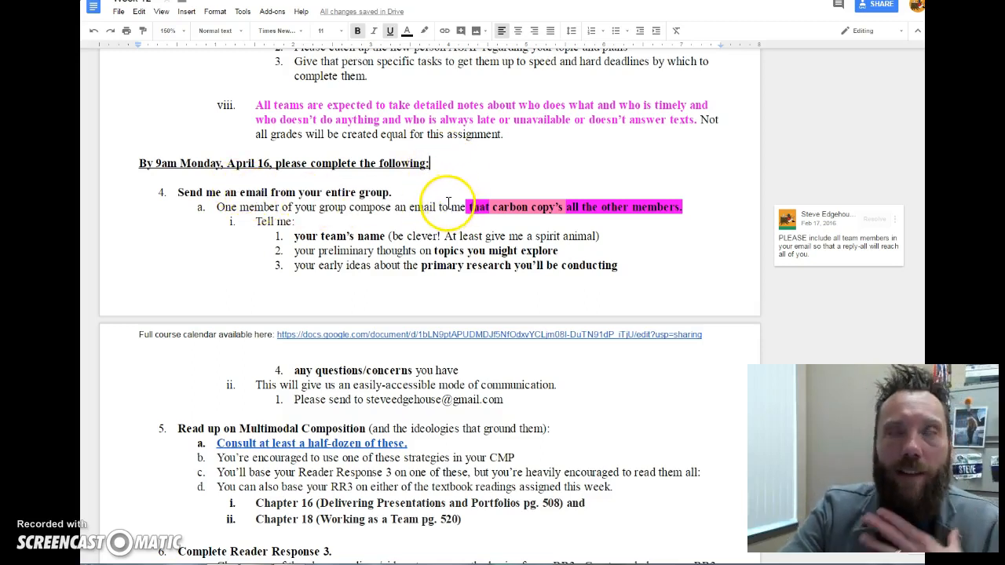
mouse_move(461, 185)
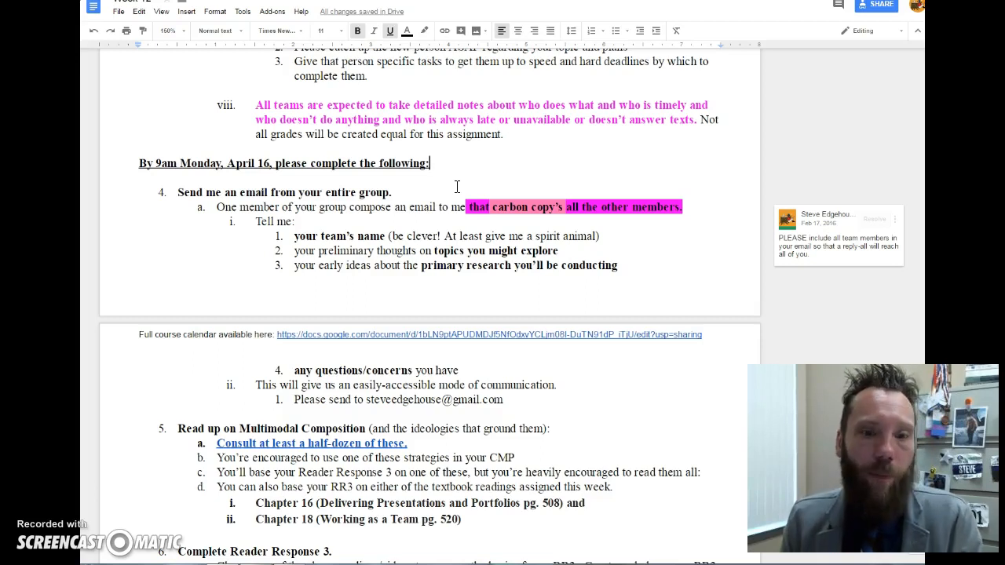
scroll(down, 3)
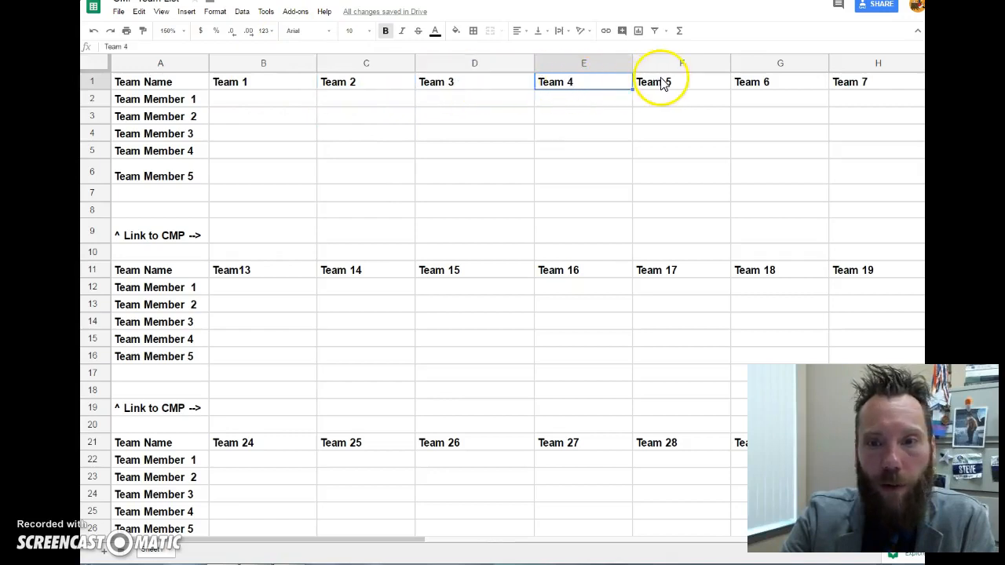
click(779, 269)
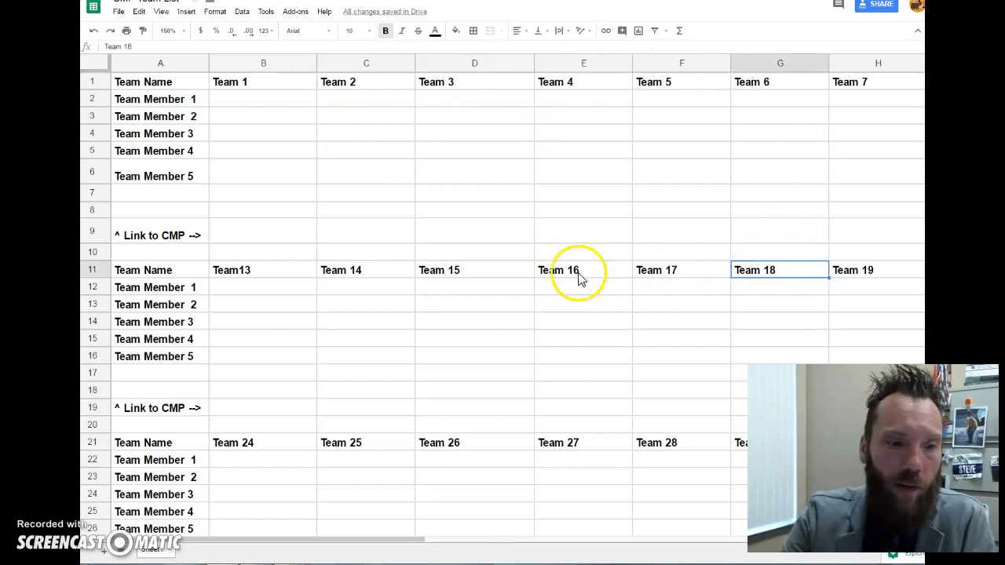
click(470, 270)
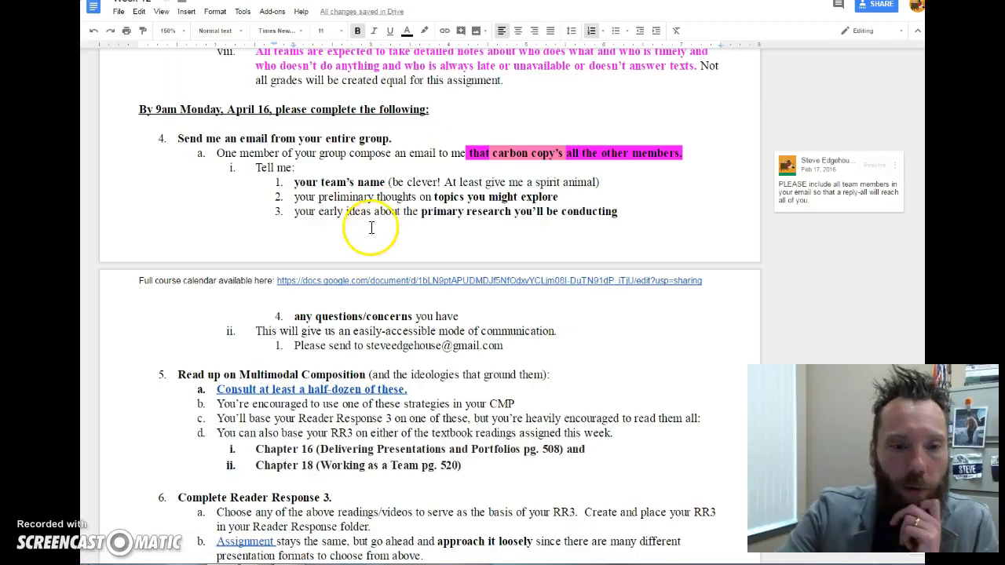
- Clear the stray selection and zoom the Multimodal Readings doc to 150%
scroll(down, 3)
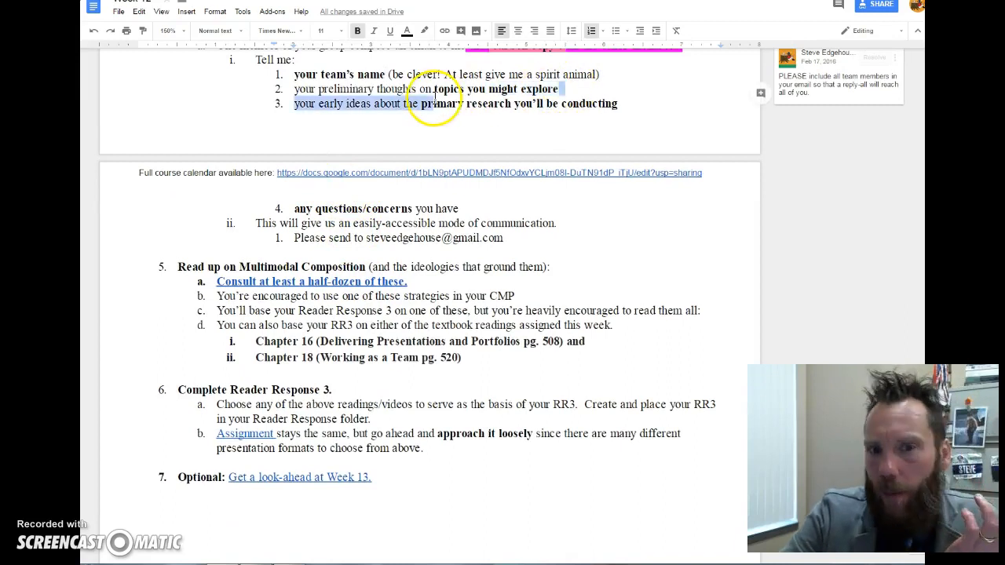
click(426, 91)
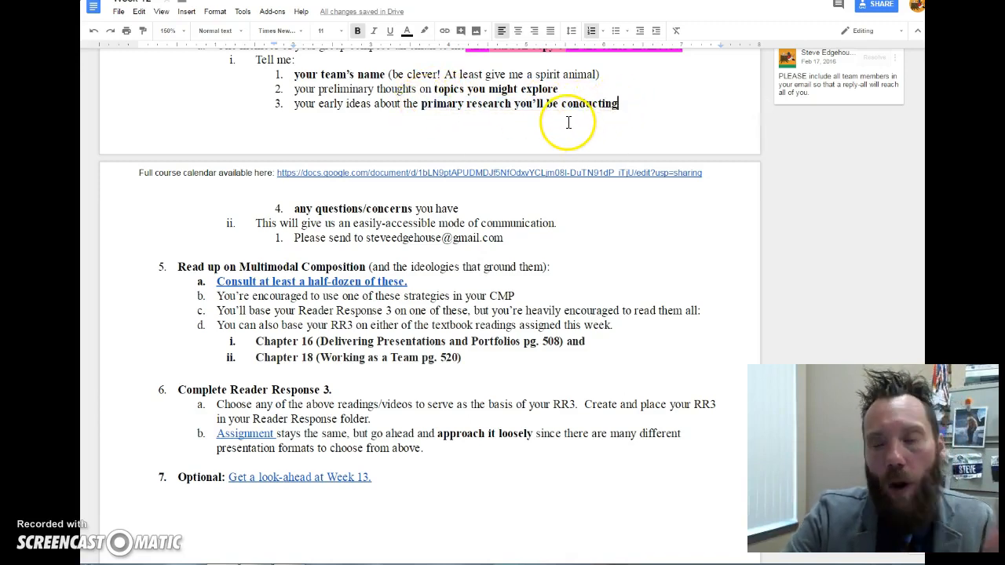
mouse_move(573, 124)
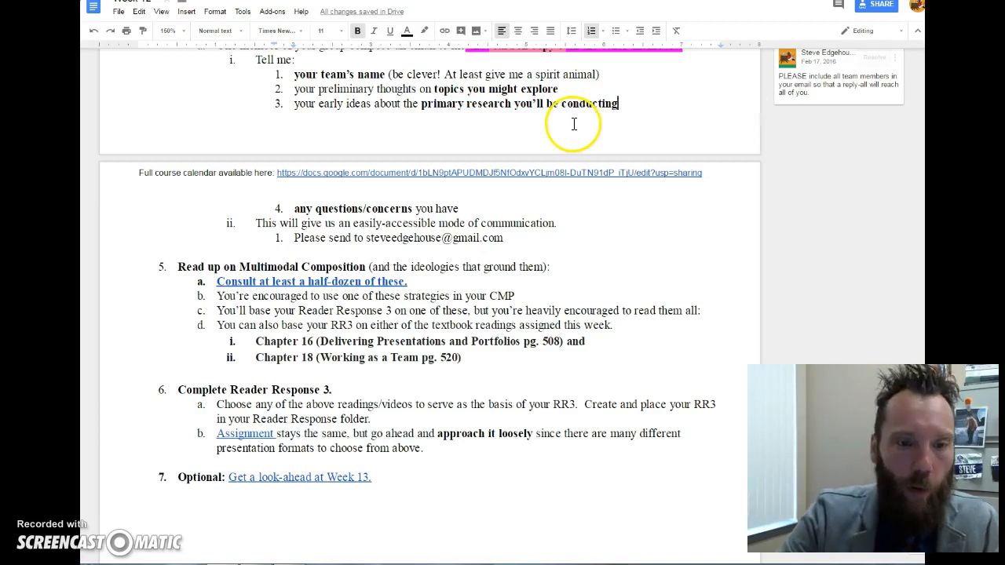
scroll(down, 3)
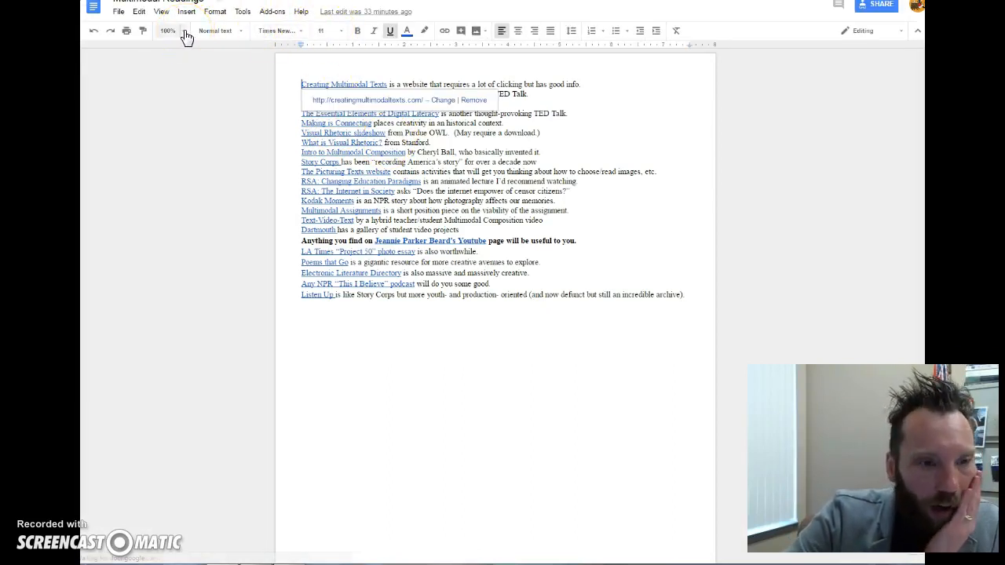
click(167, 31)
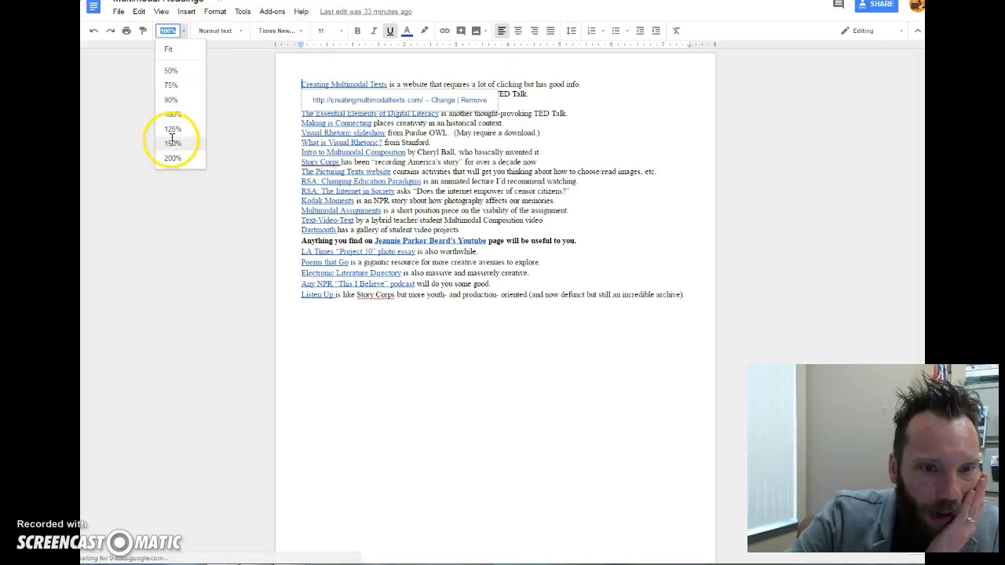
click(170, 143)
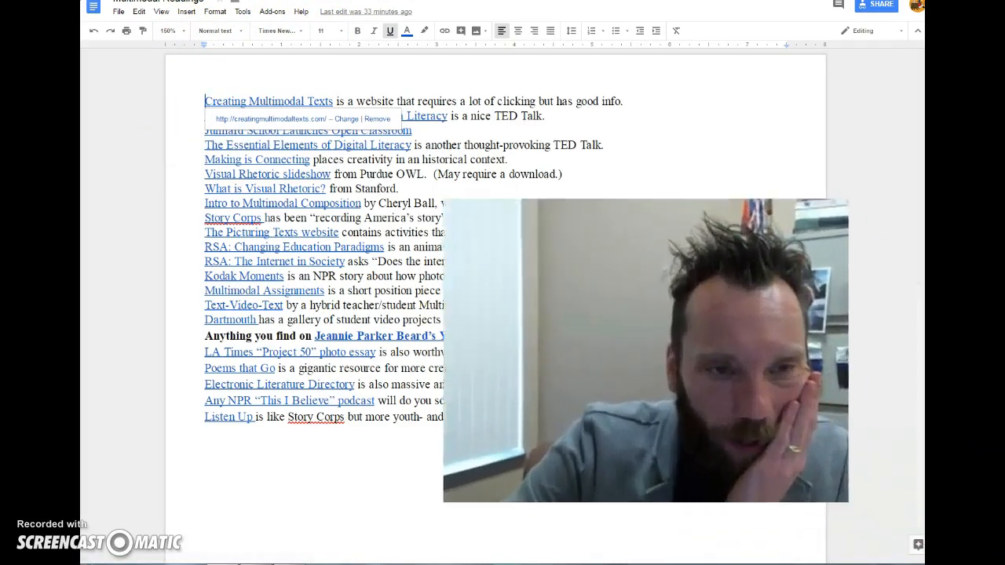